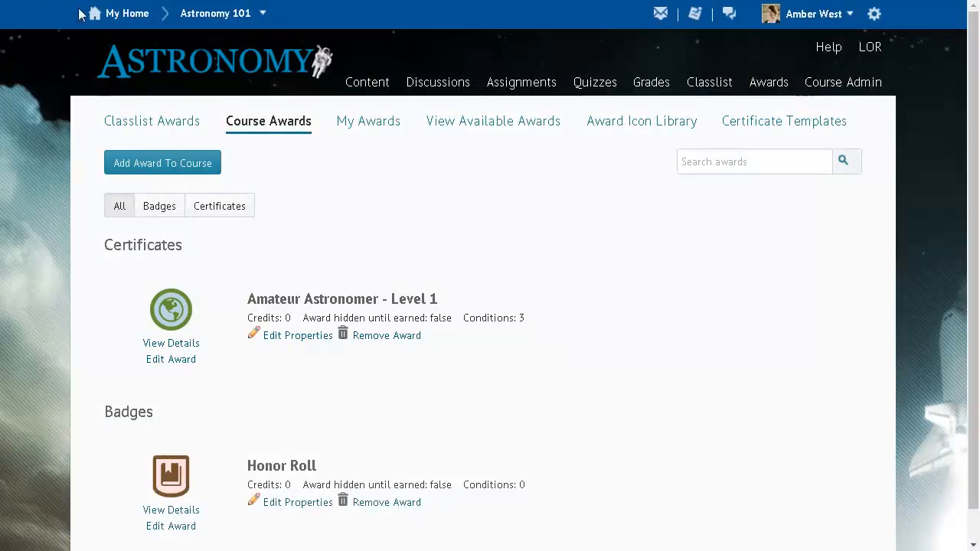
Begin editing the Amateur Astronomer - Level 1 certificate and accept the propagation alert.
left_click(297, 334)
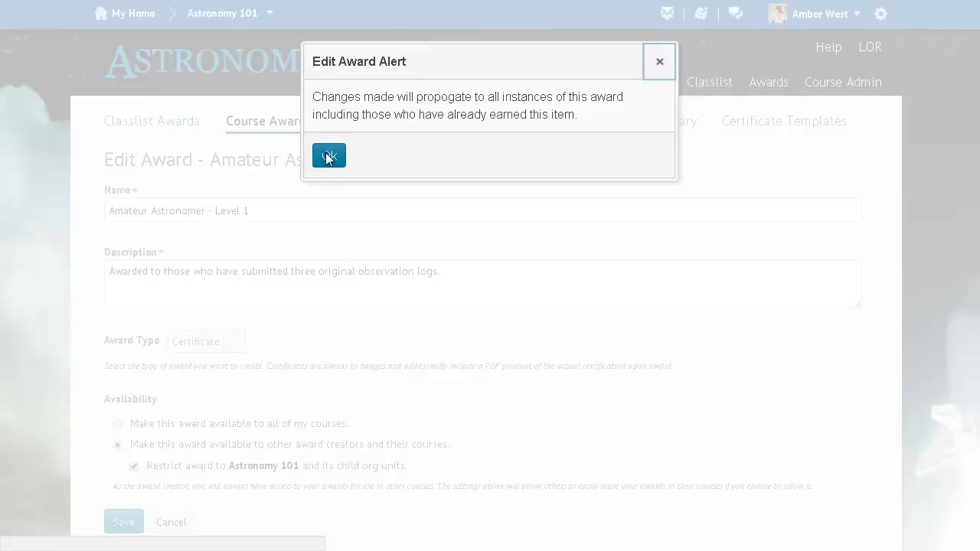
left_click(328, 157)
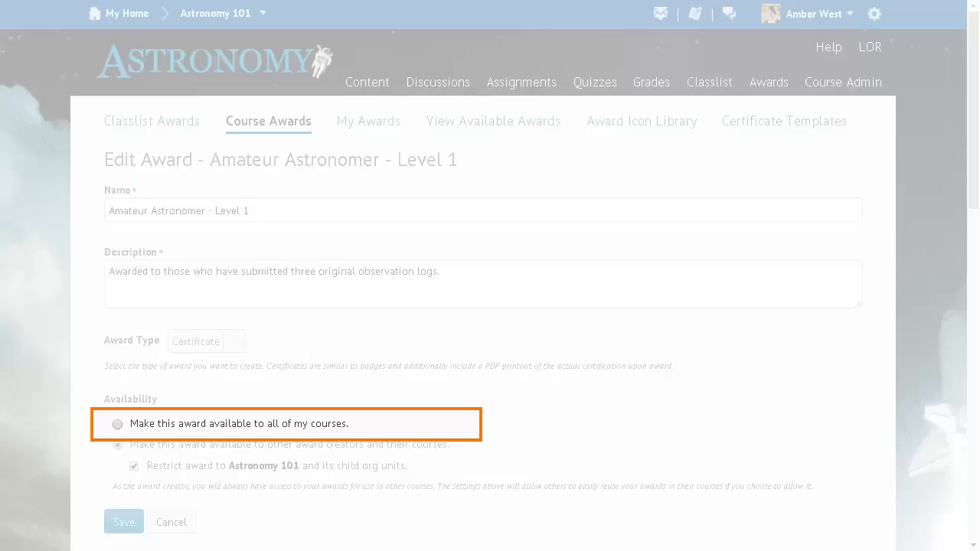
Review the award's Availability options, then save and return to the Course Awards list.
left_click(116, 444)
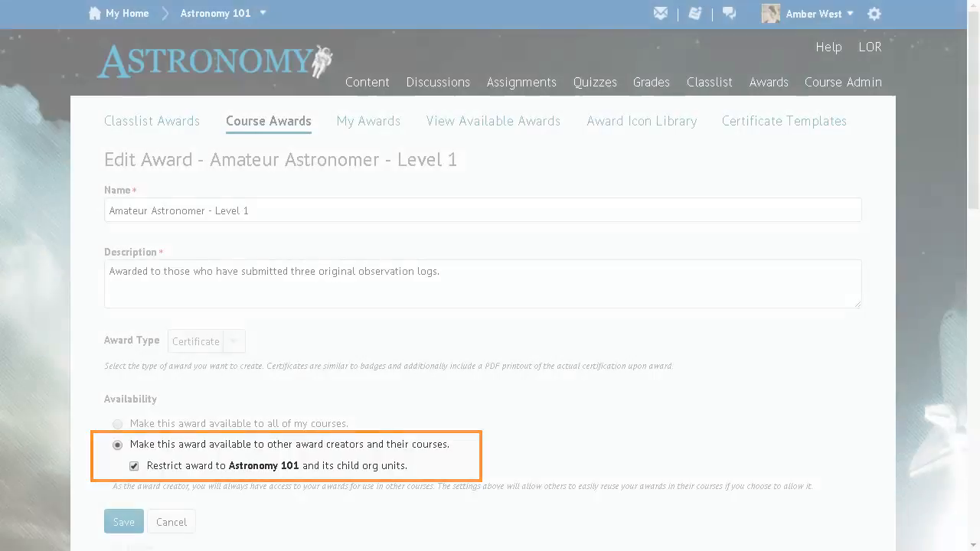
left_click(122, 520)
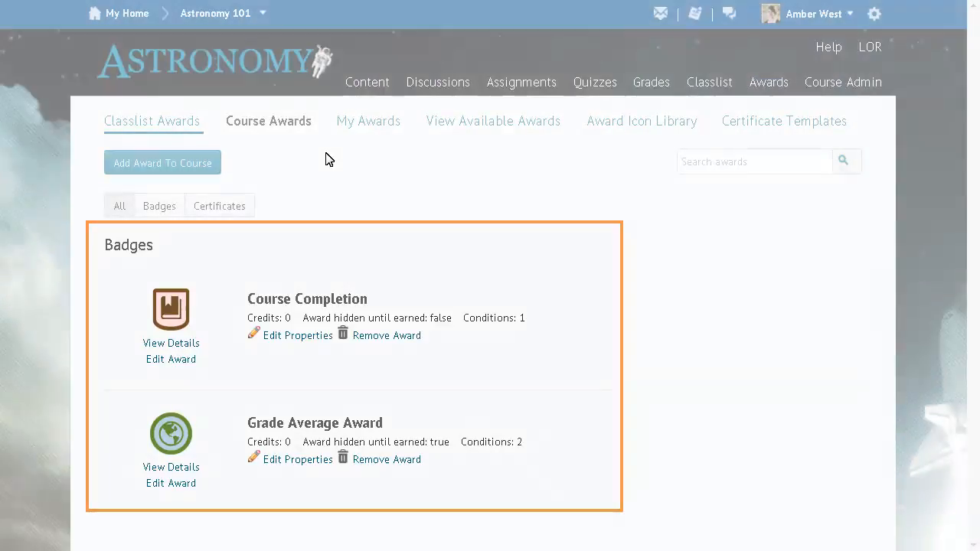
Expand the Grade Average Award badge's inline properties editor and review its settings.
left_click(297, 459)
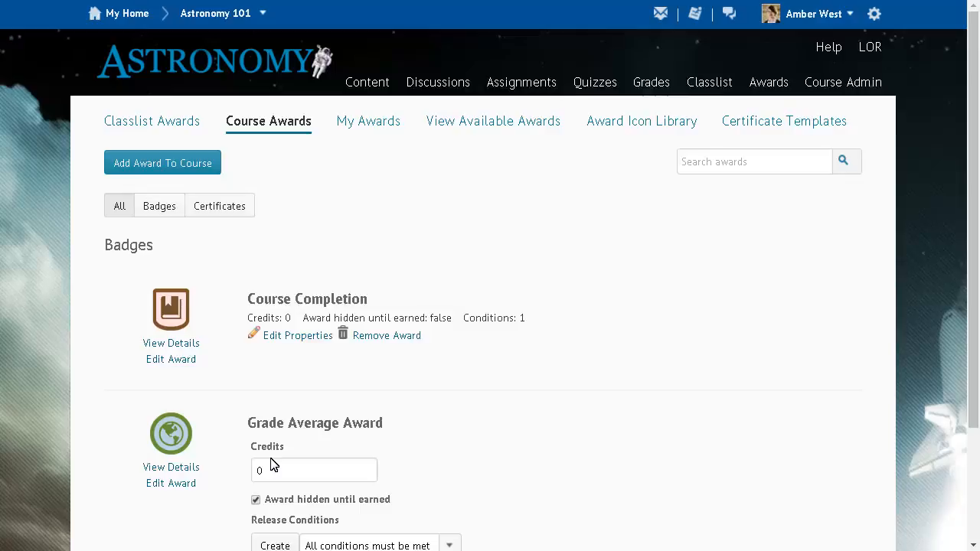
scroll("down", 3)
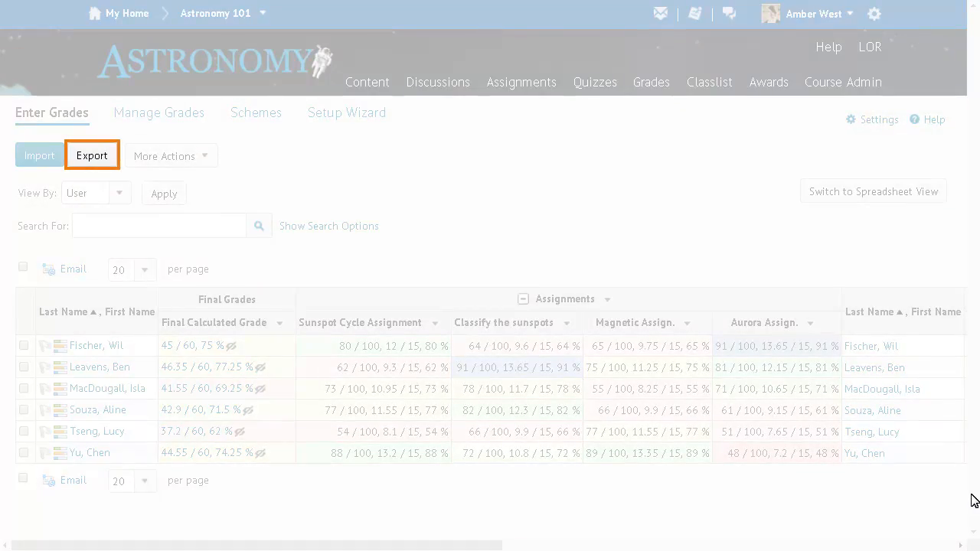
Start an export of the Astronomy 101 grade book from Enter Grades.
left_click(92, 156)
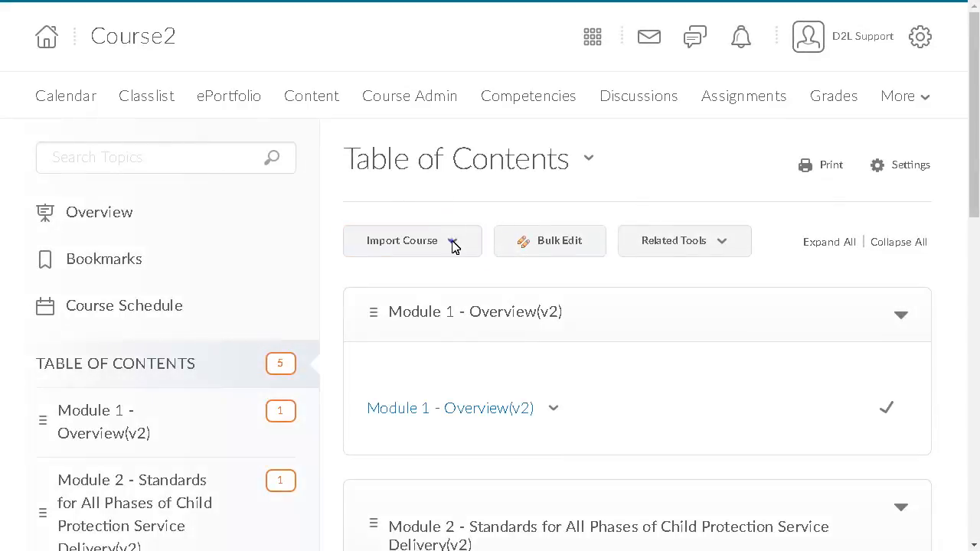
Choose Import Course Package and proceed to Course2's Import/Export/Copy Components page.
left_click(401, 240)
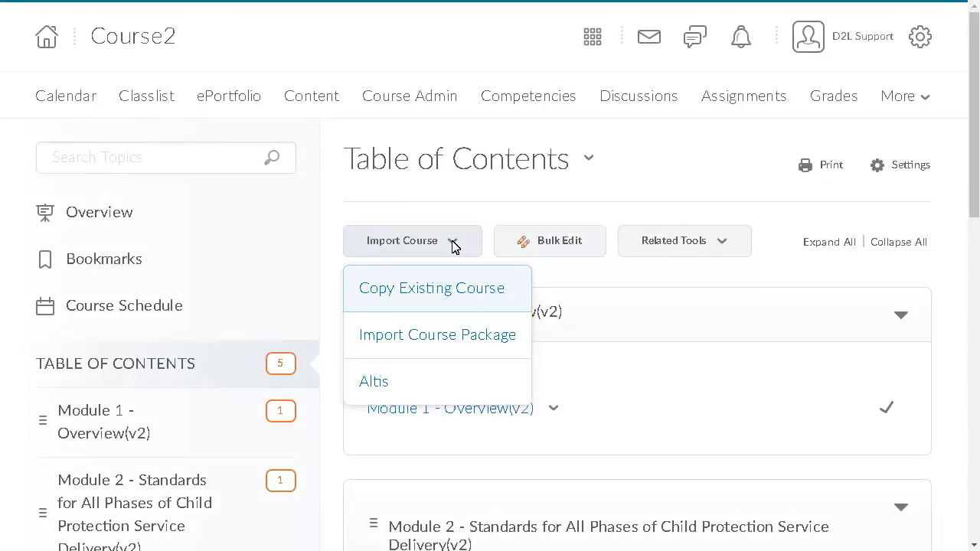
left_click(437, 334)
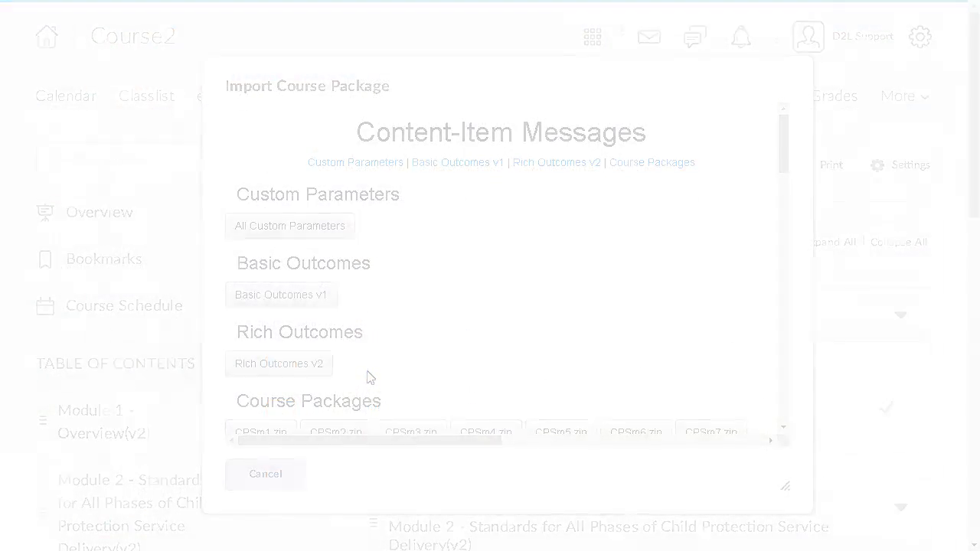
left_click(266, 473)
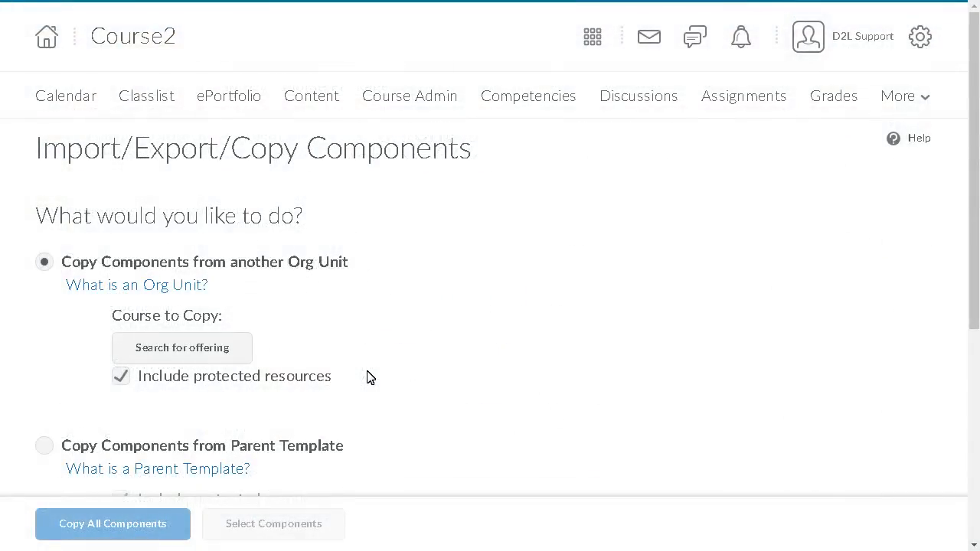
mouse_move(747, 392)
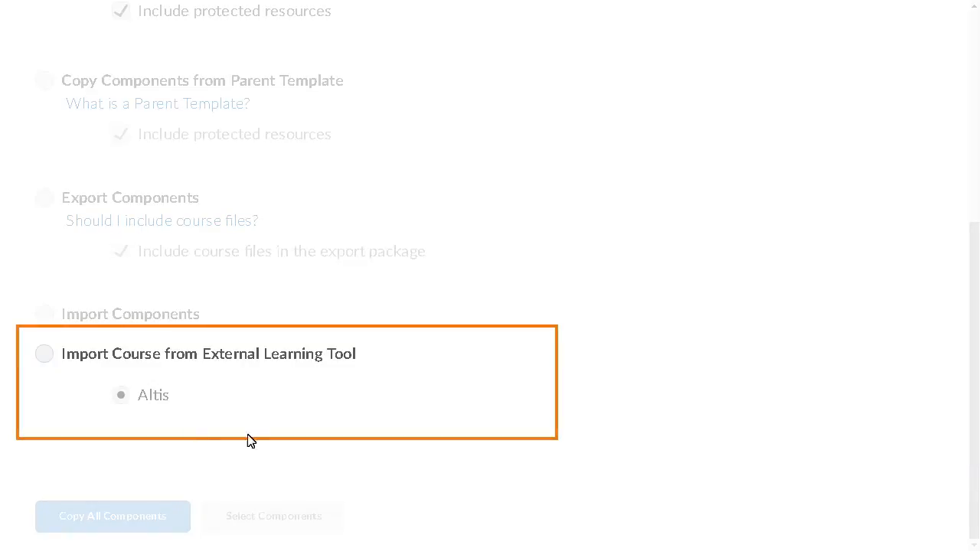
Select Import Course from External Learning Tool with Altis and start the import.
left_click(43, 354)
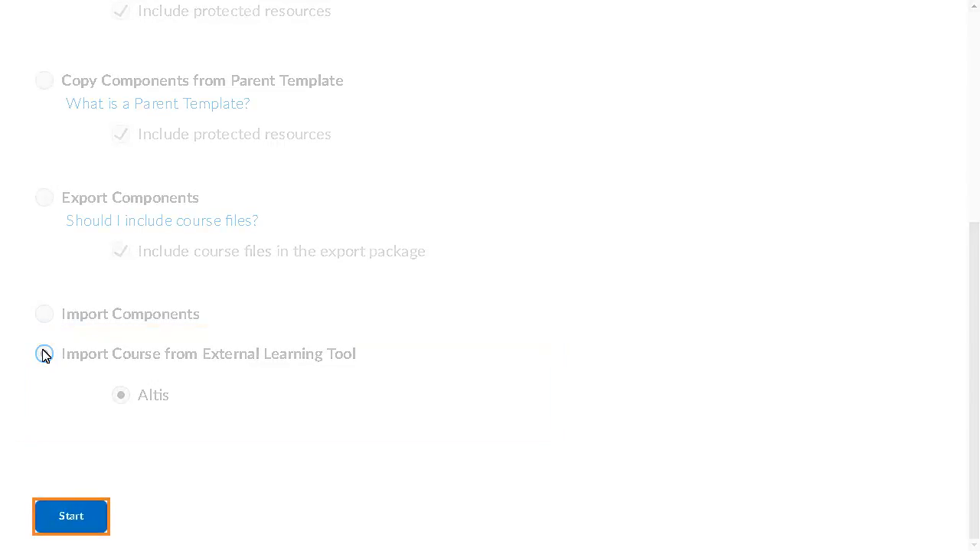
left_click(43, 353)
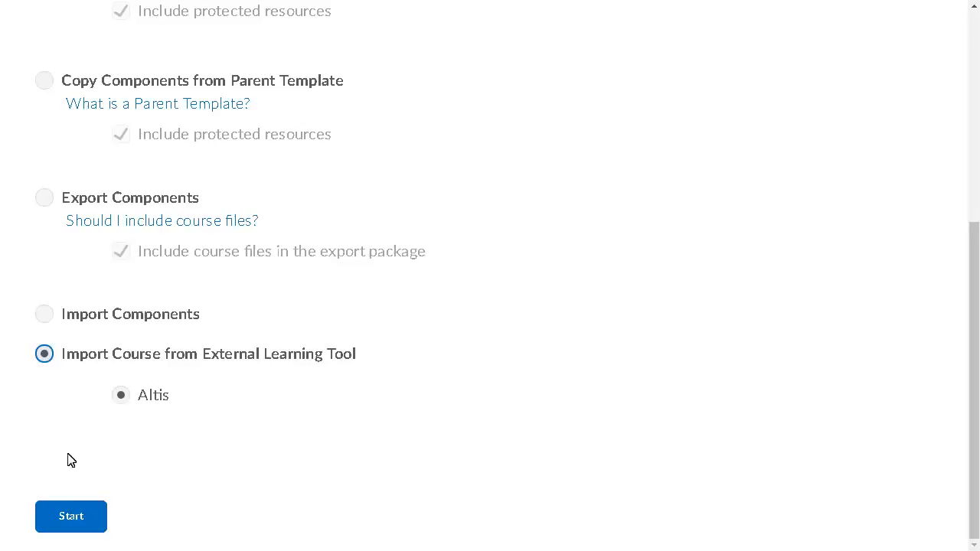
left_click(70, 516)
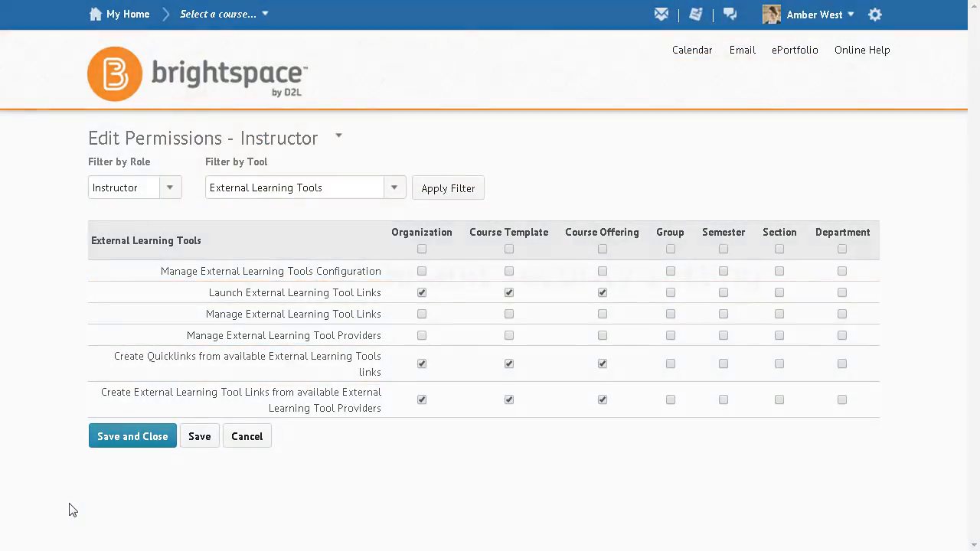
Review the Instructor role's External Learning Tools permission checkboxes.
left_click(132, 436)
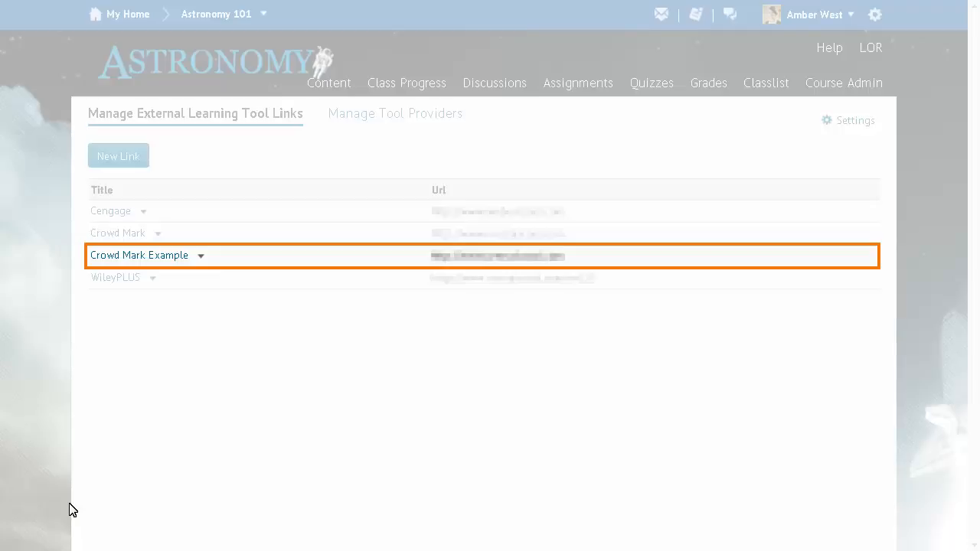
Choose Edit Link for the Crowd Mark Example external tool and review its settings.
left_click(201, 255)
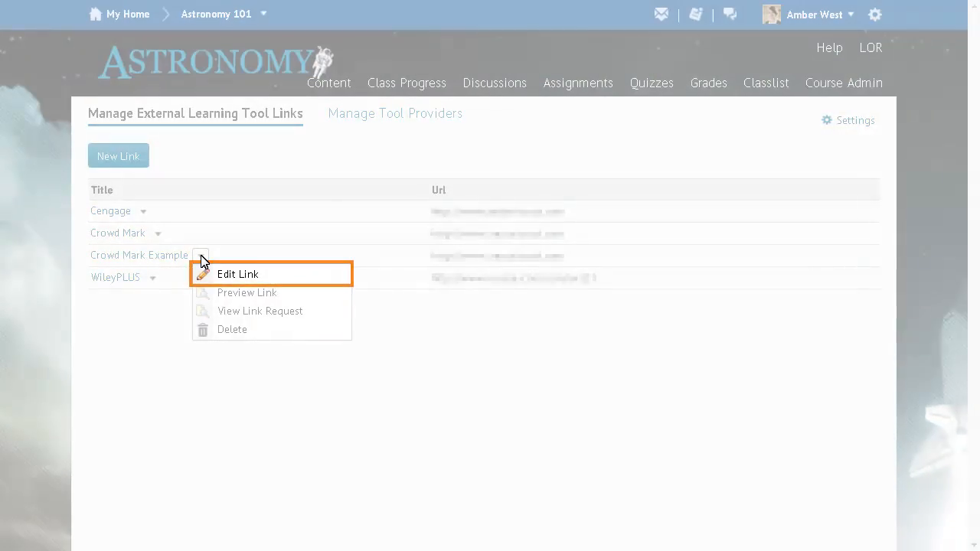
left_click(238, 274)
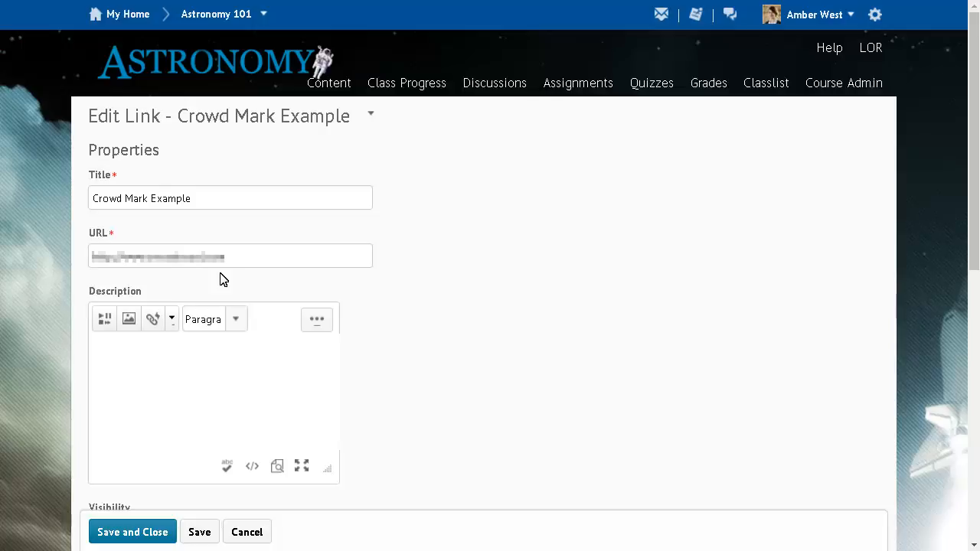
scroll("down", 3)
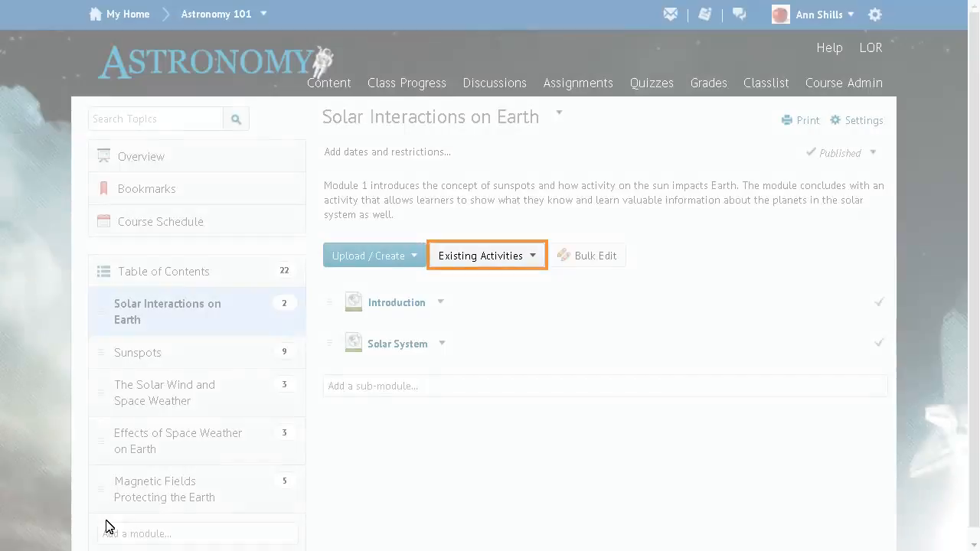
Create a new LTI link titled 'Crowd Mark Example' via External Learning Tools and insert it into the module.
left_click(487, 254)
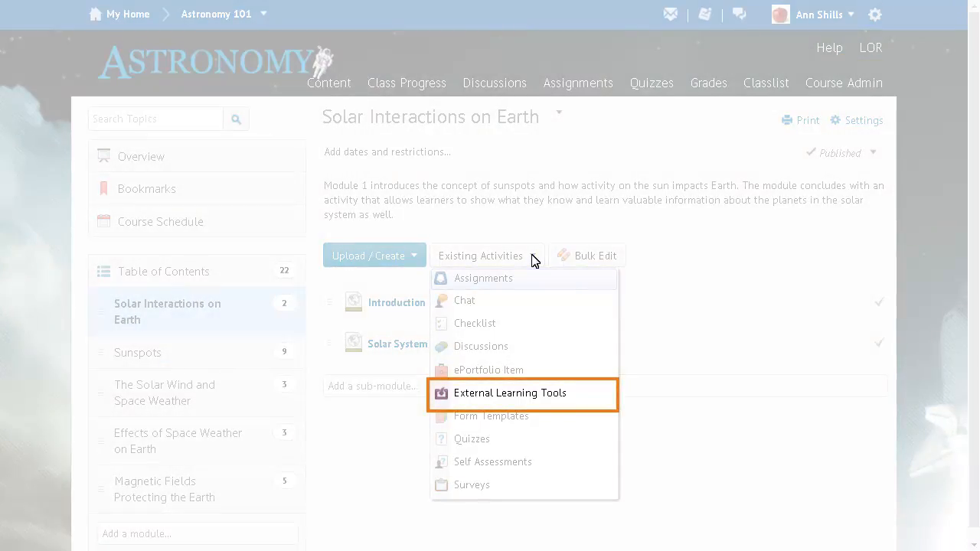
left_click(509, 392)
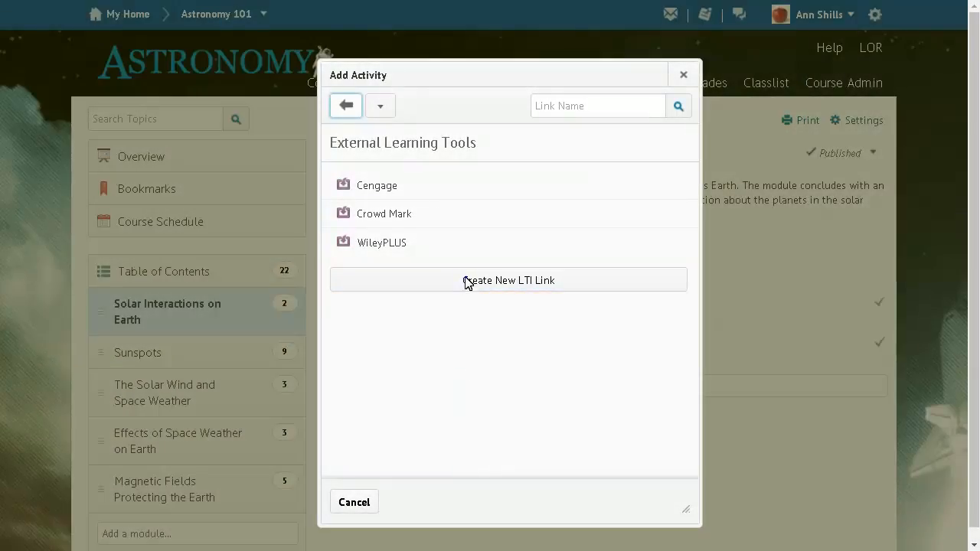
left_click(508, 278)
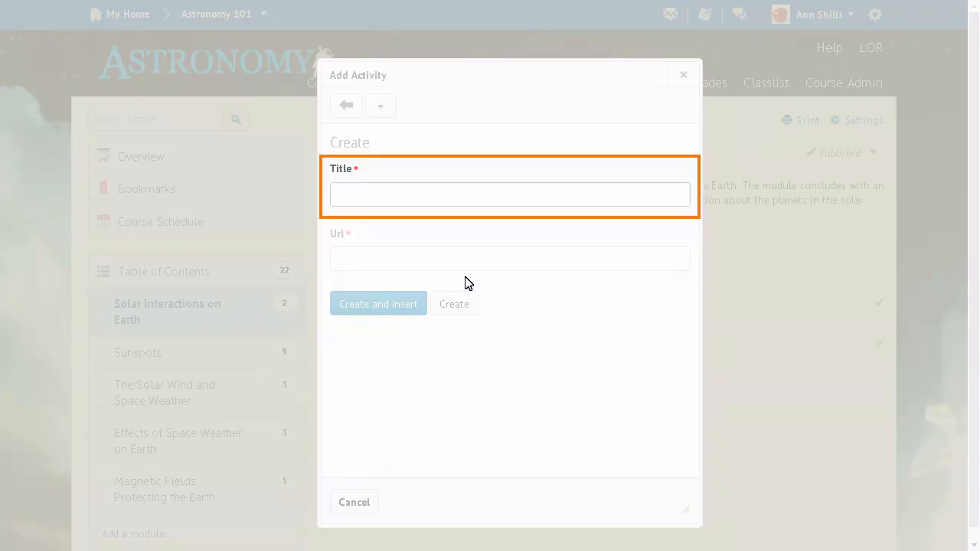
type("Crowd Mark Example")
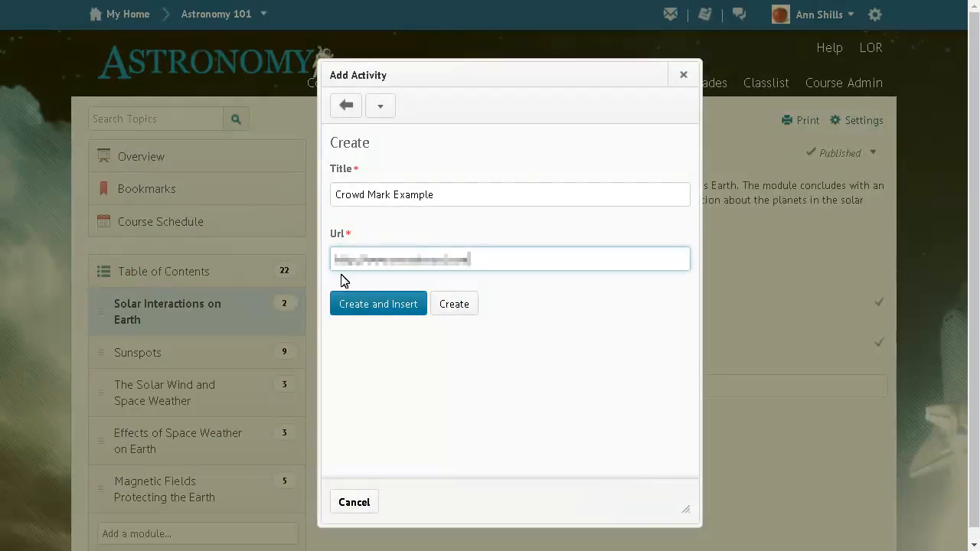
left_click(378, 303)
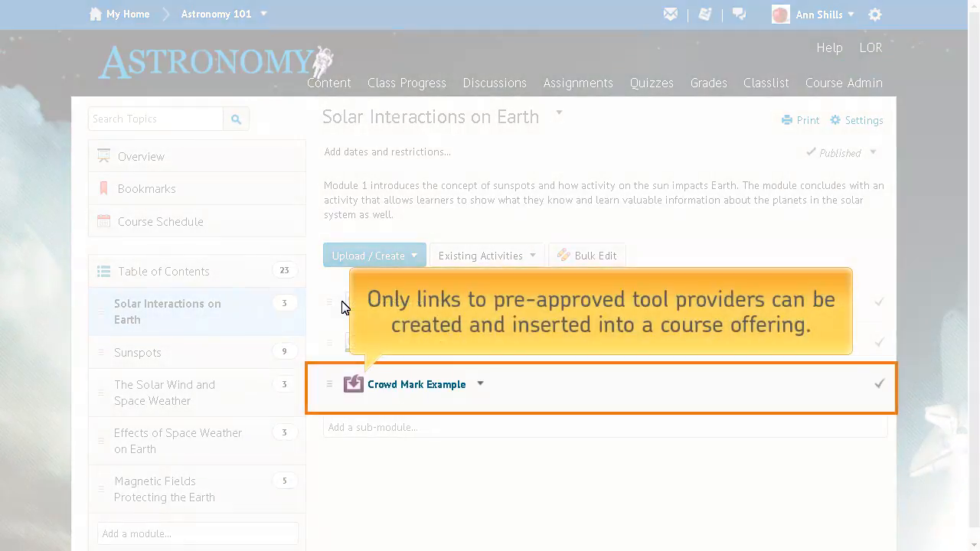